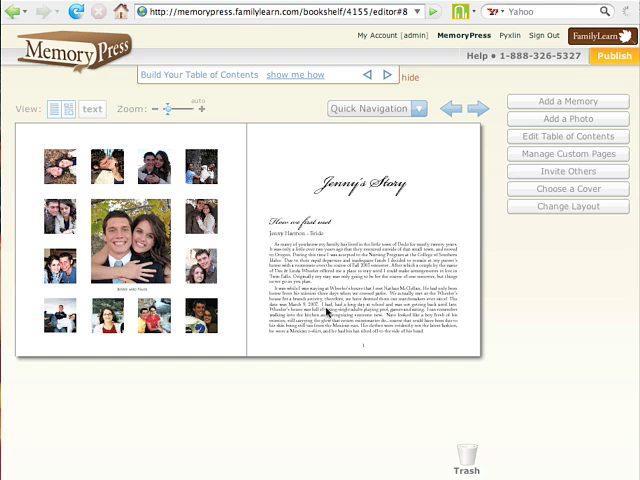
pyautogui.moveTo(466, 194)
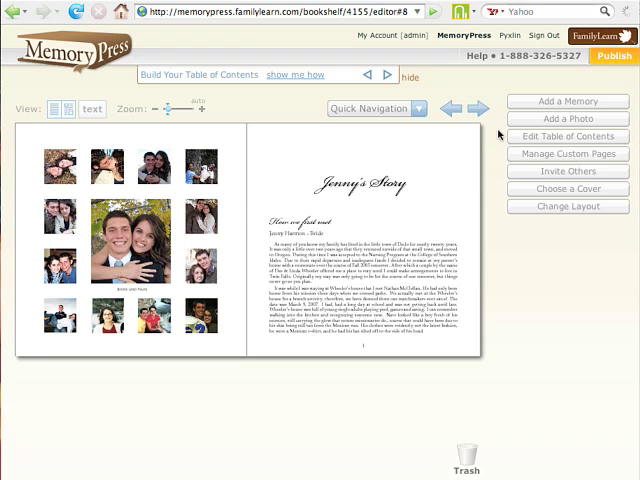
# Bring up the Add a Photo browser and scroll through its photos.
pyautogui.click(568, 120)
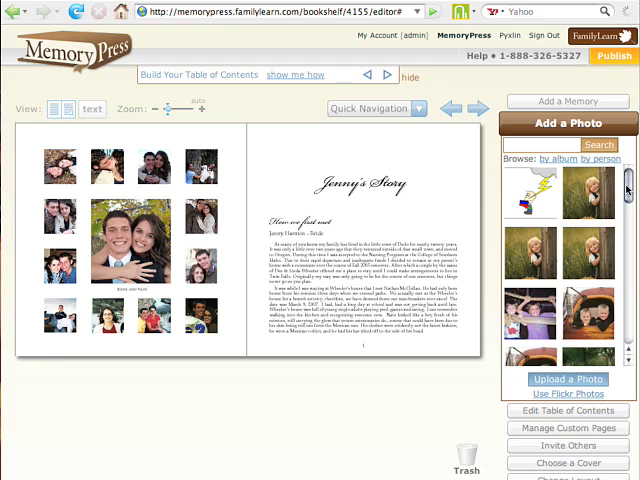
pyautogui.scroll(-3)
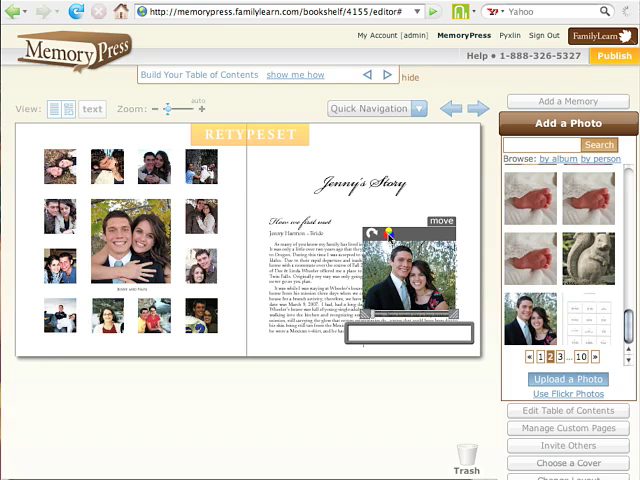
pyautogui.moveTo(384, 240)
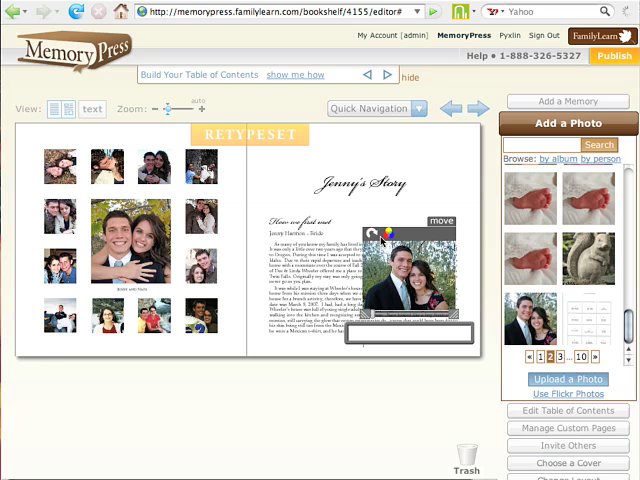
pyautogui.moveTo(382, 242)
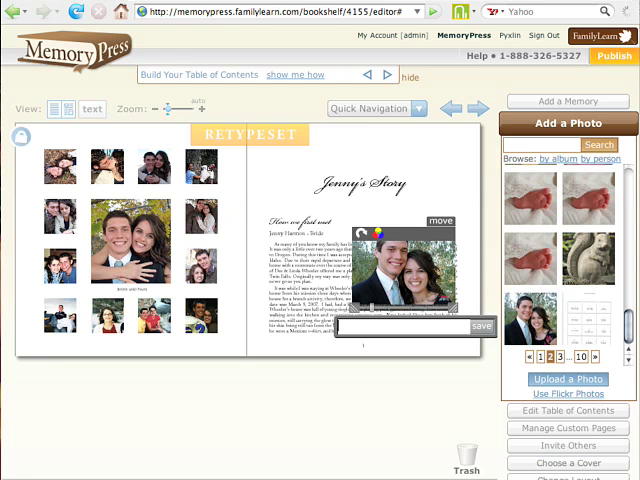
# Caption the couple photo 'Jenny and Nate'.
pyautogui.write('je')
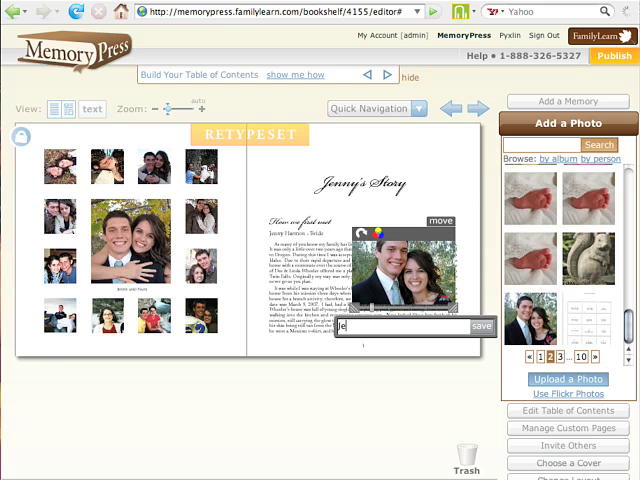
pyautogui.write('Jenny and Nate')
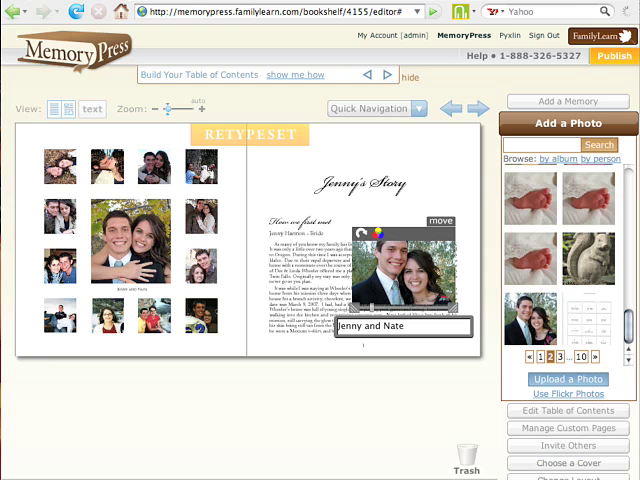
pyautogui.moveTo(436, 272)
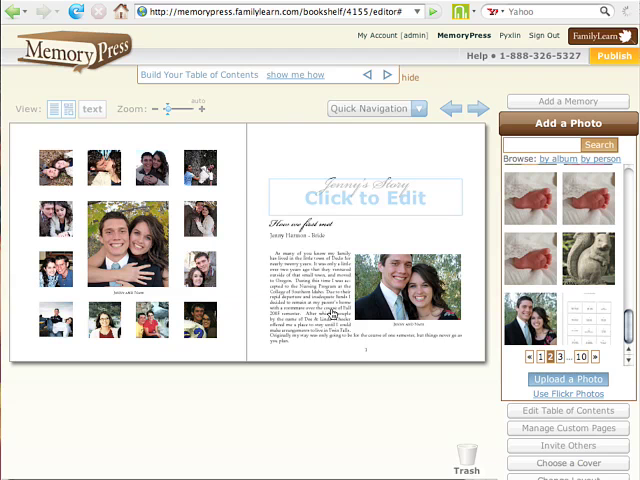
# Re-typeset the Jenny's Story page so the text wraps around the captioned photo.
pyautogui.click(410, 290)
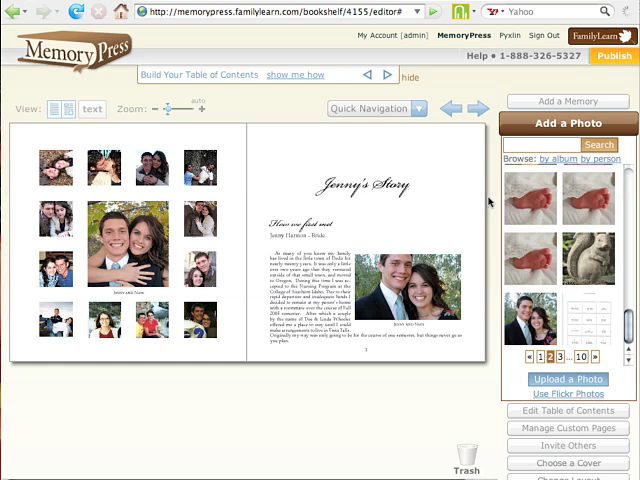
pyautogui.moveTo(476, 232)
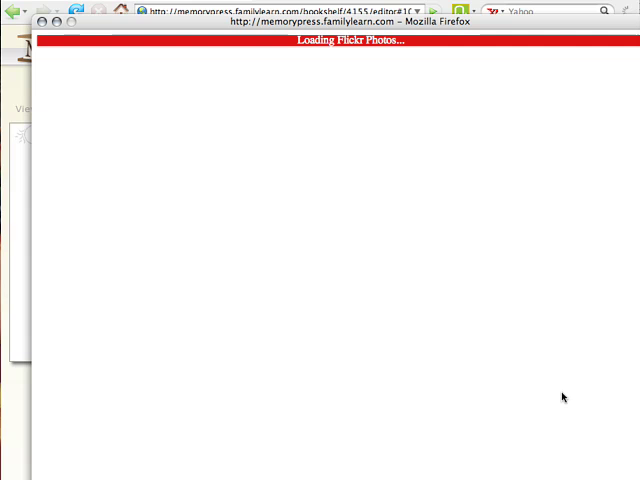
pyautogui.moveTo(354, 84)
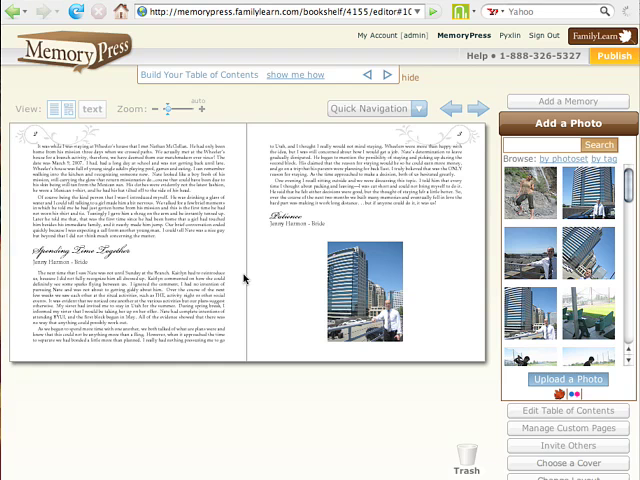
pyautogui.moveTo(392, 232)
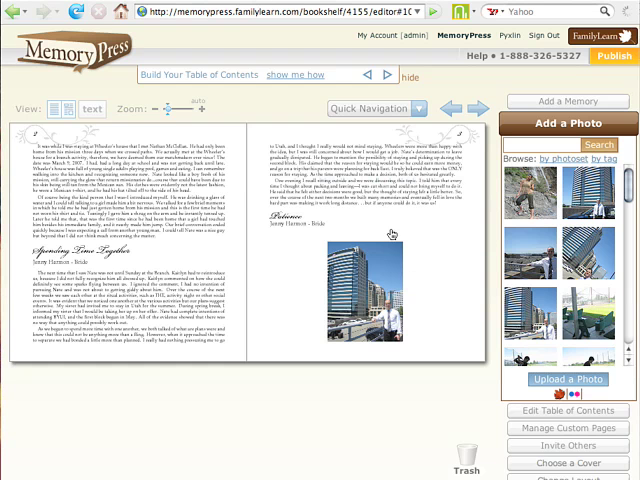
pyautogui.moveTo(248, 280)
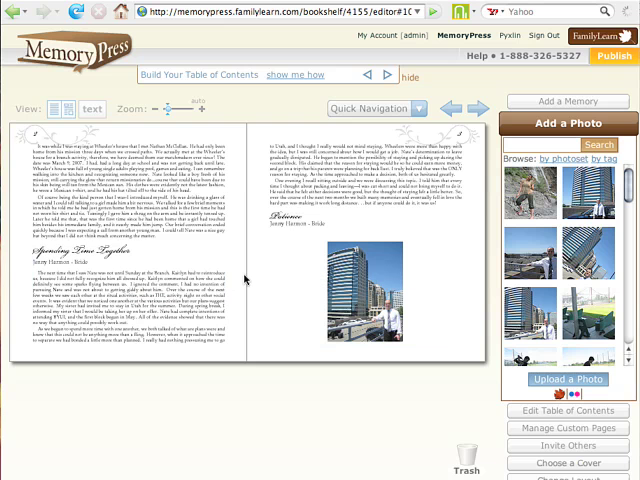
pyautogui.moveTo(282, 274)
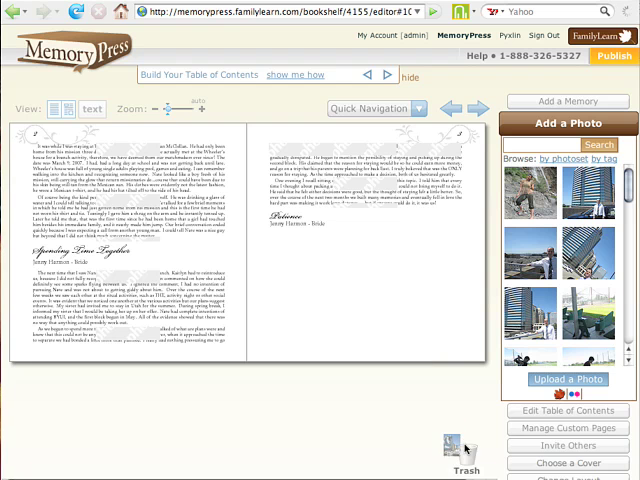
pyautogui.moveTo(464, 450)
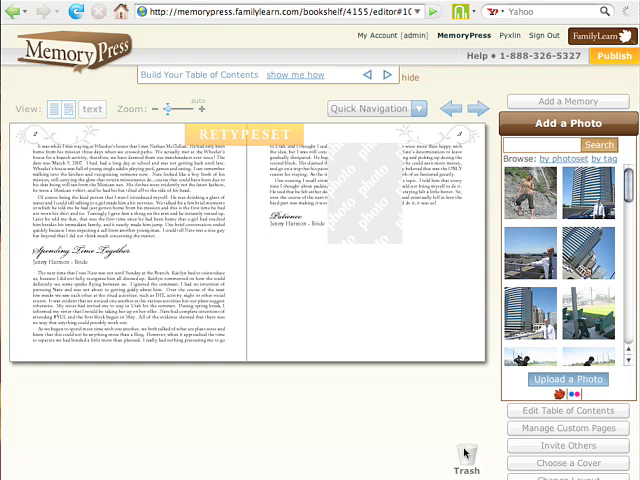
# Re-typeset the chapter pages after the building photo is removed.
pyautogui.click(244, 132)
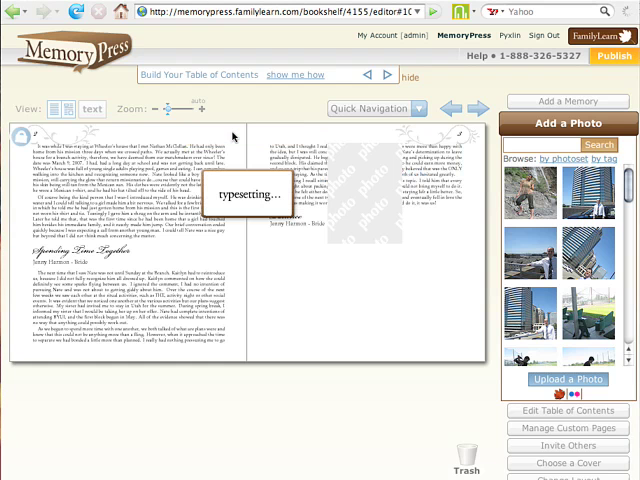